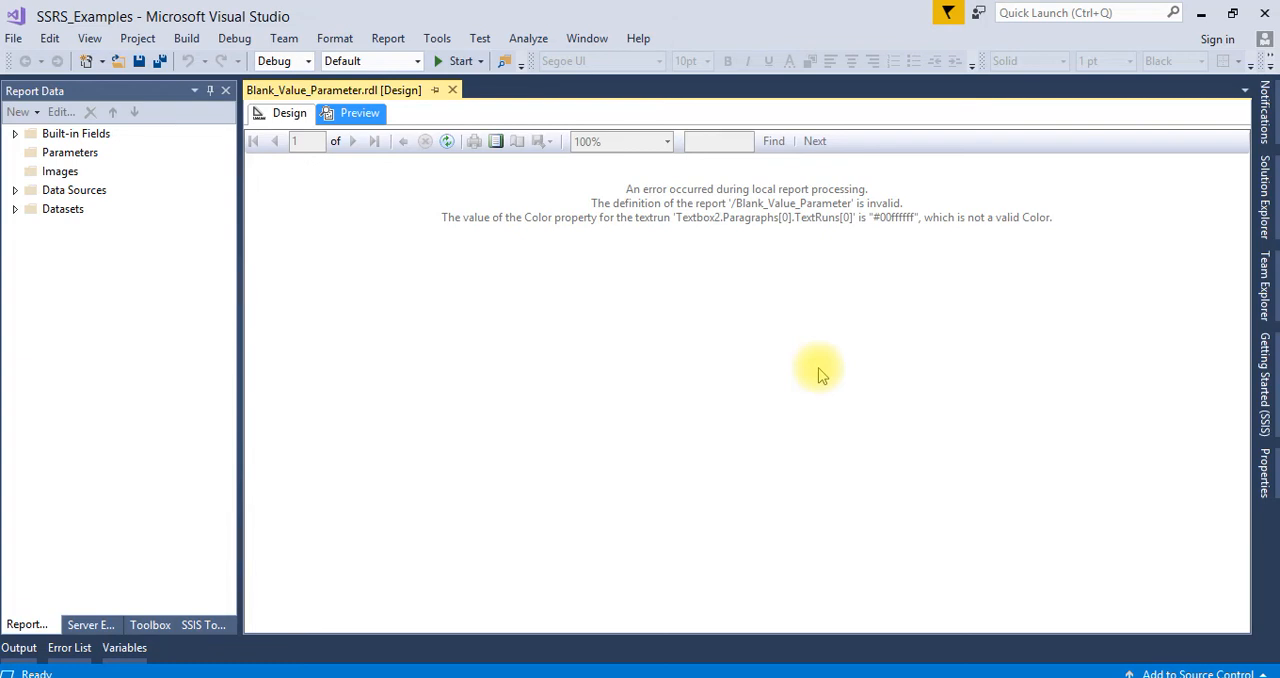
pyautogui.moveTo(438, 233)
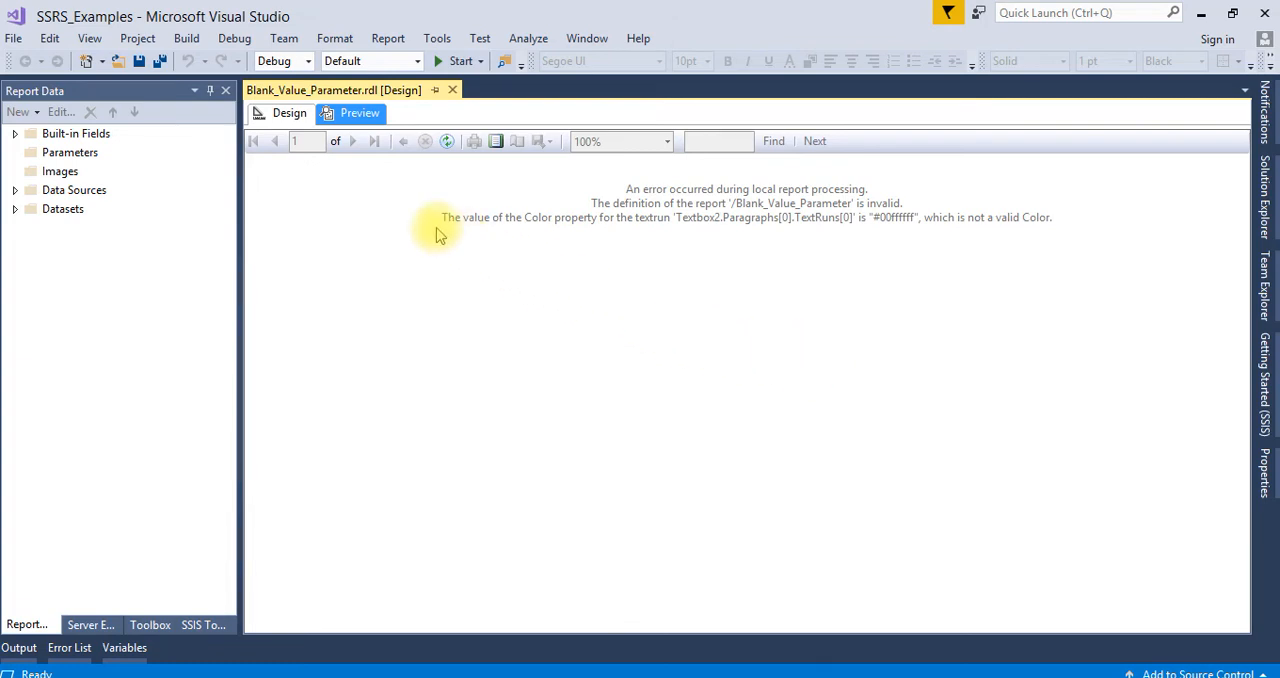
pyautogui.moveTo(613, 225)
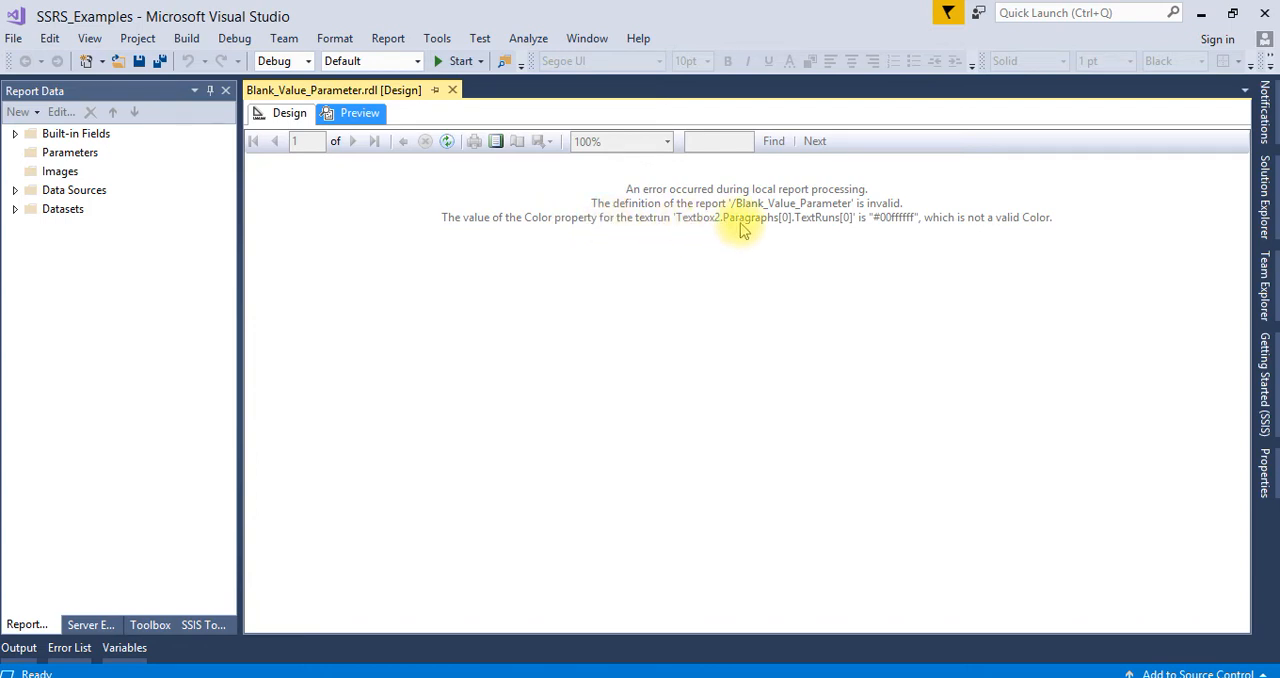
pyautogui.moveTo(932, 214)
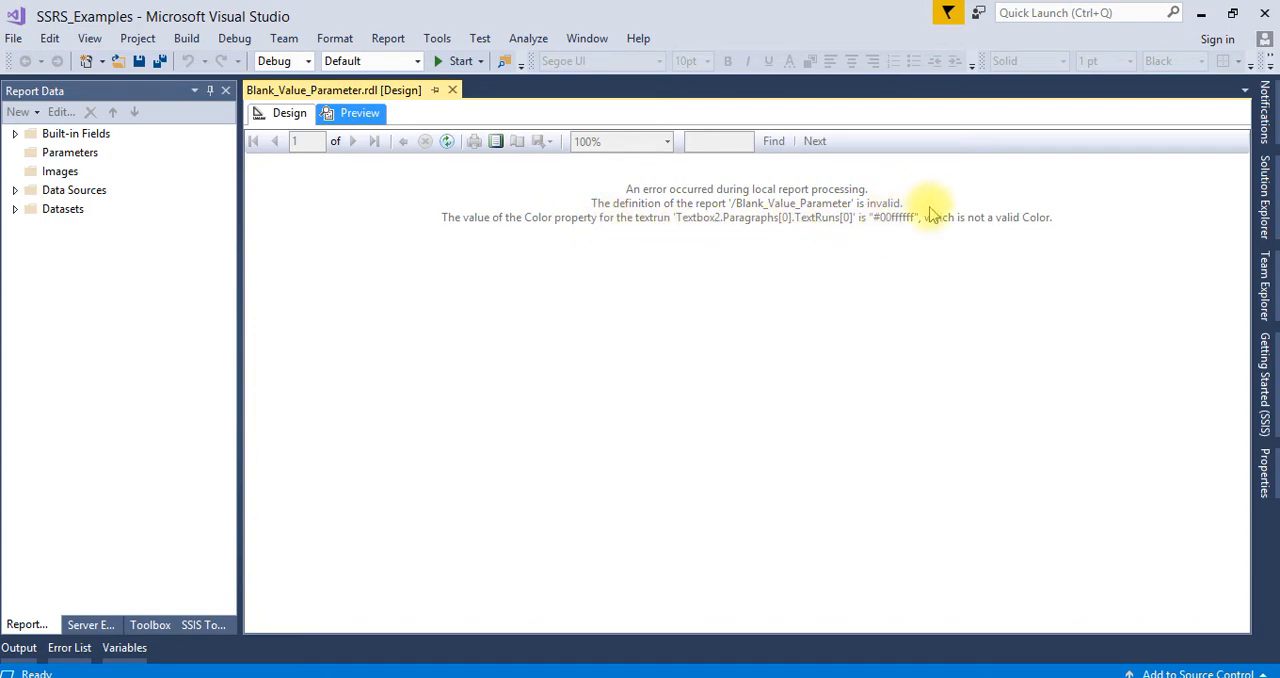
pyautogui.moveTo(920, 228)
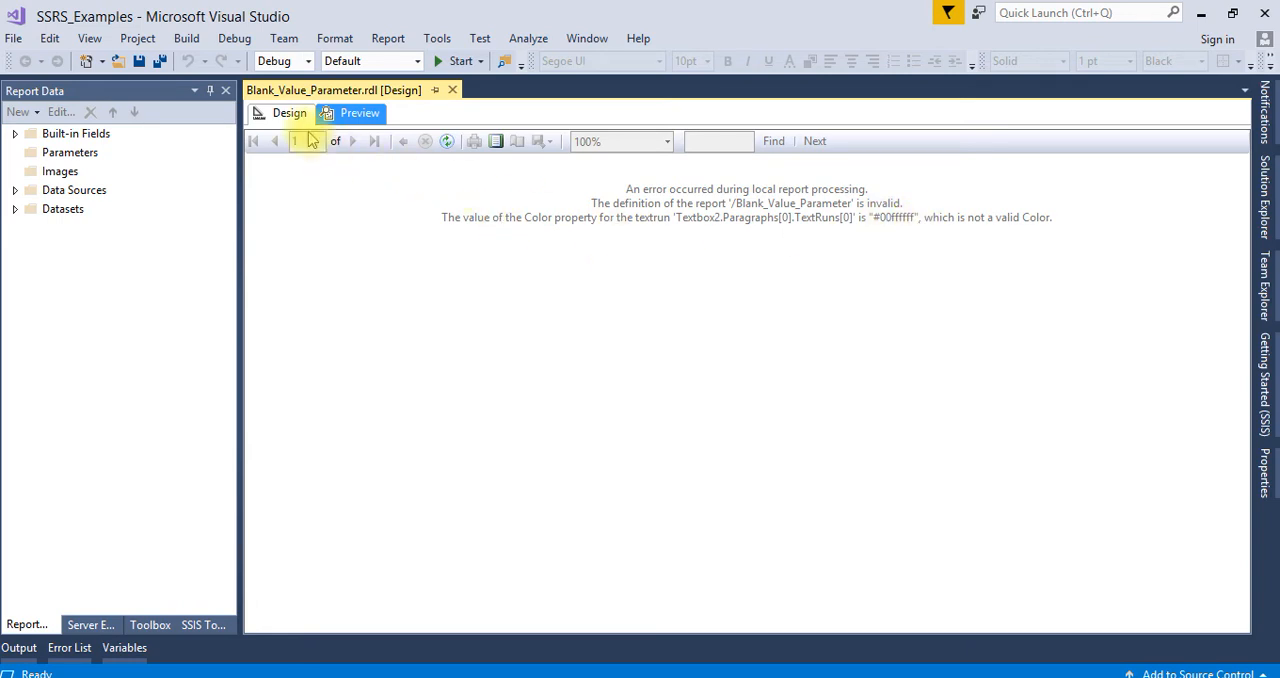
# Switch to Design view and expand Datasets to list DST_Blank's three fields
pyautogui.click(289, 113)
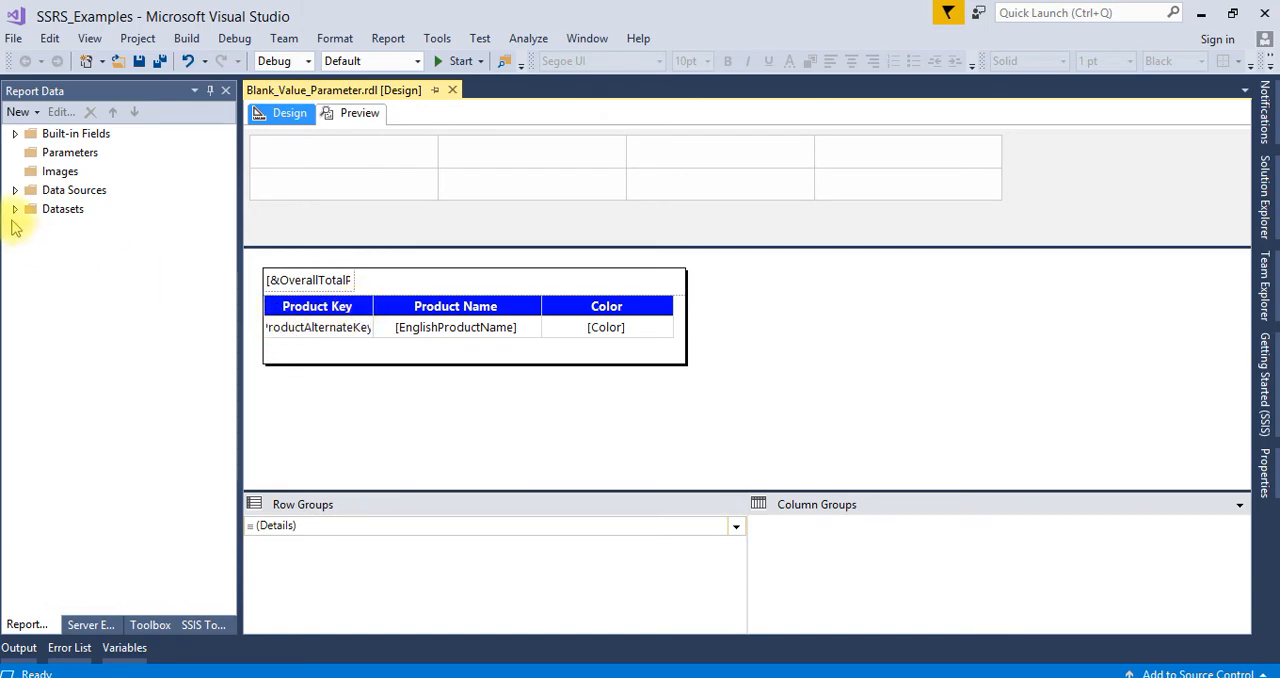
pyautogui.click(15, 208)
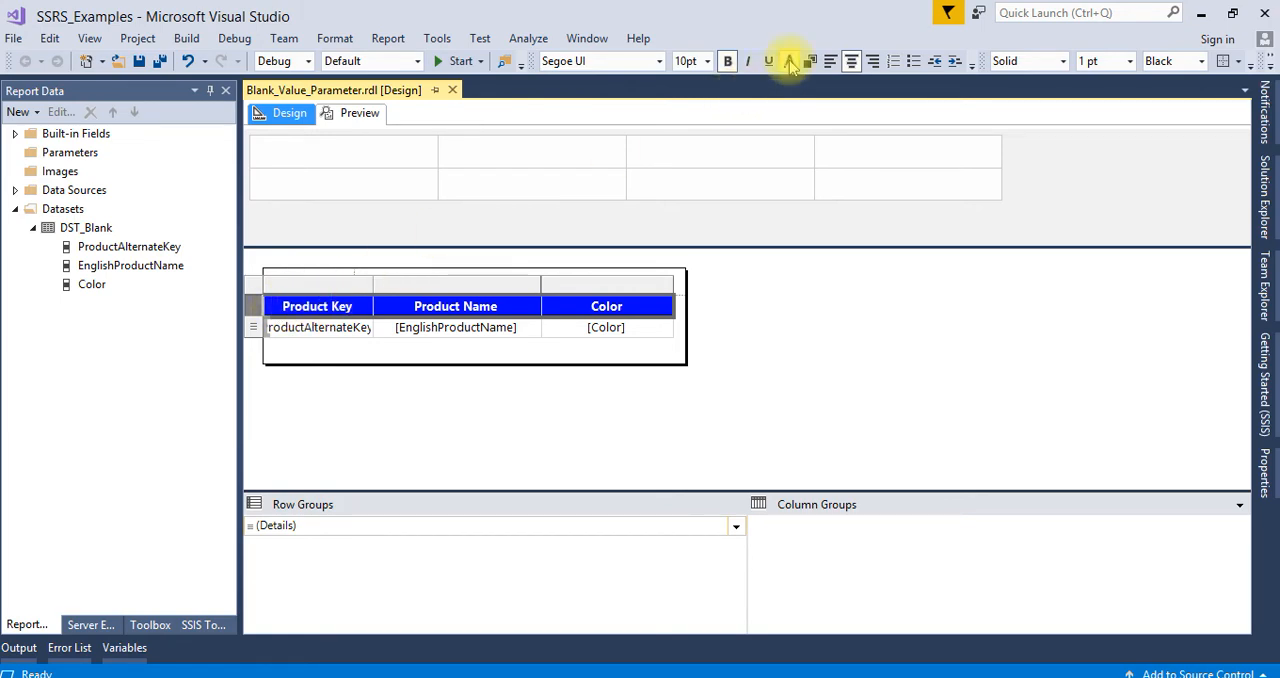
# Open the font color choices for the product table's header row
pyautogui.click(790, 61)
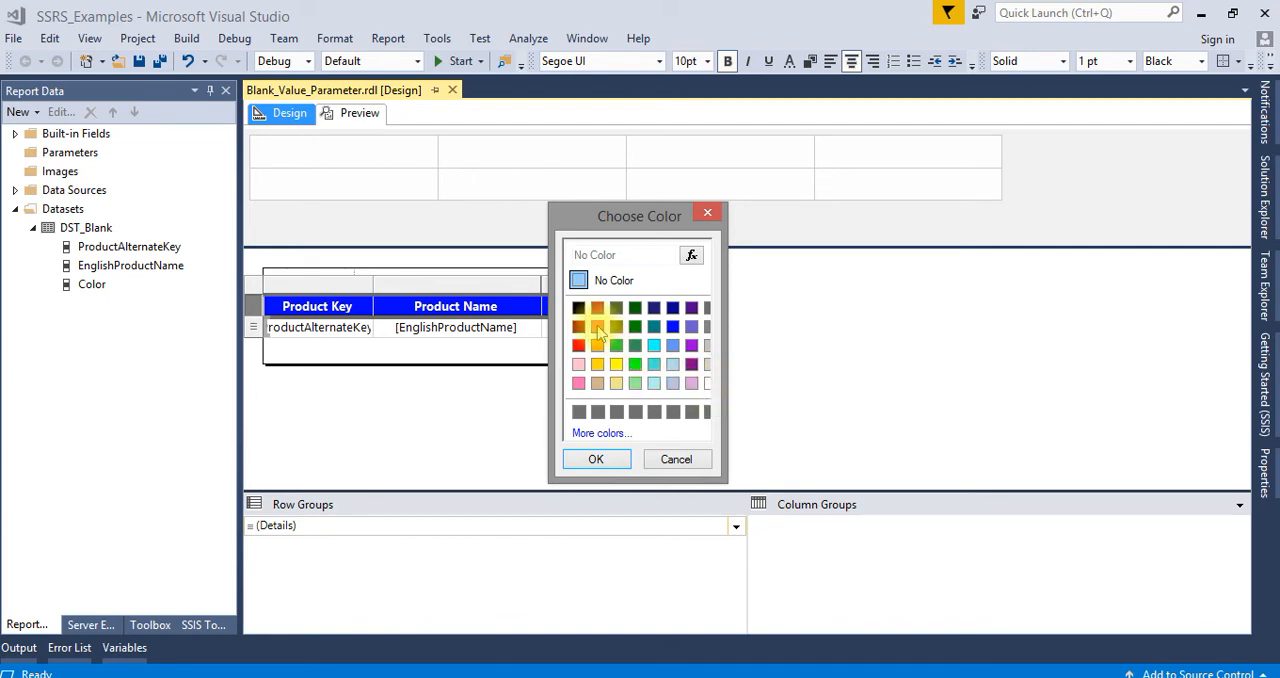
pyautogui.moveTo(617, 405)
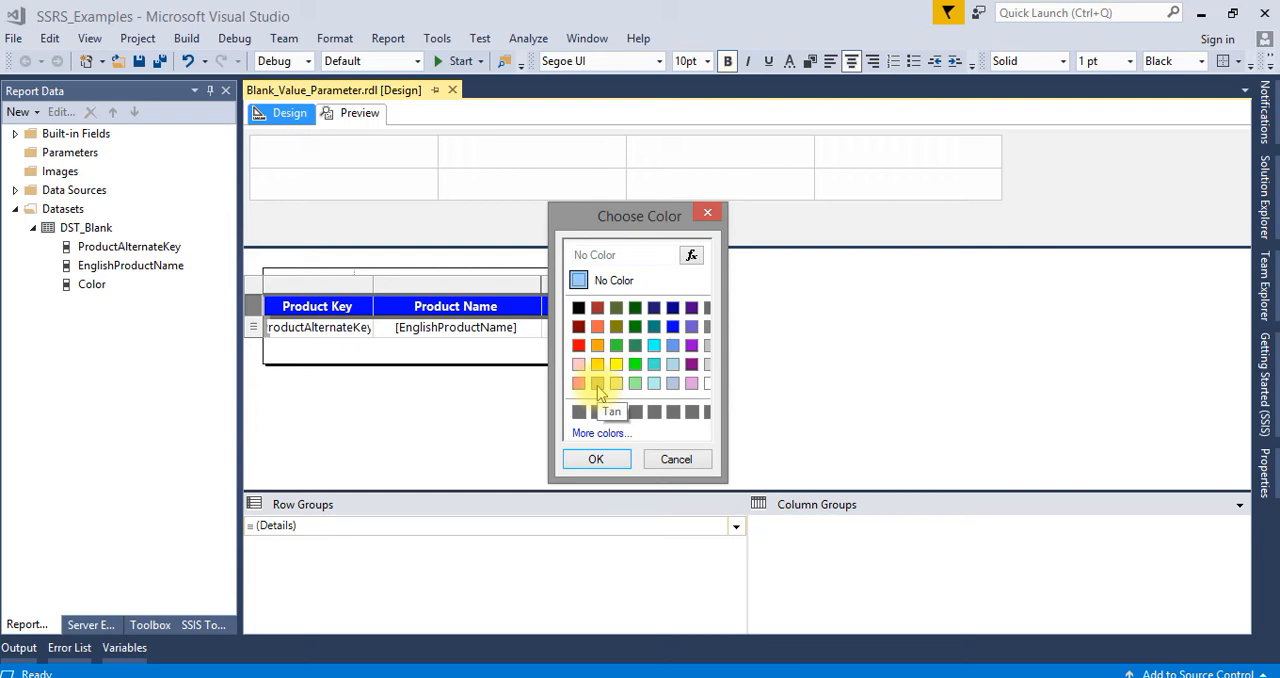
pyautogui.moveTo(705, 400)
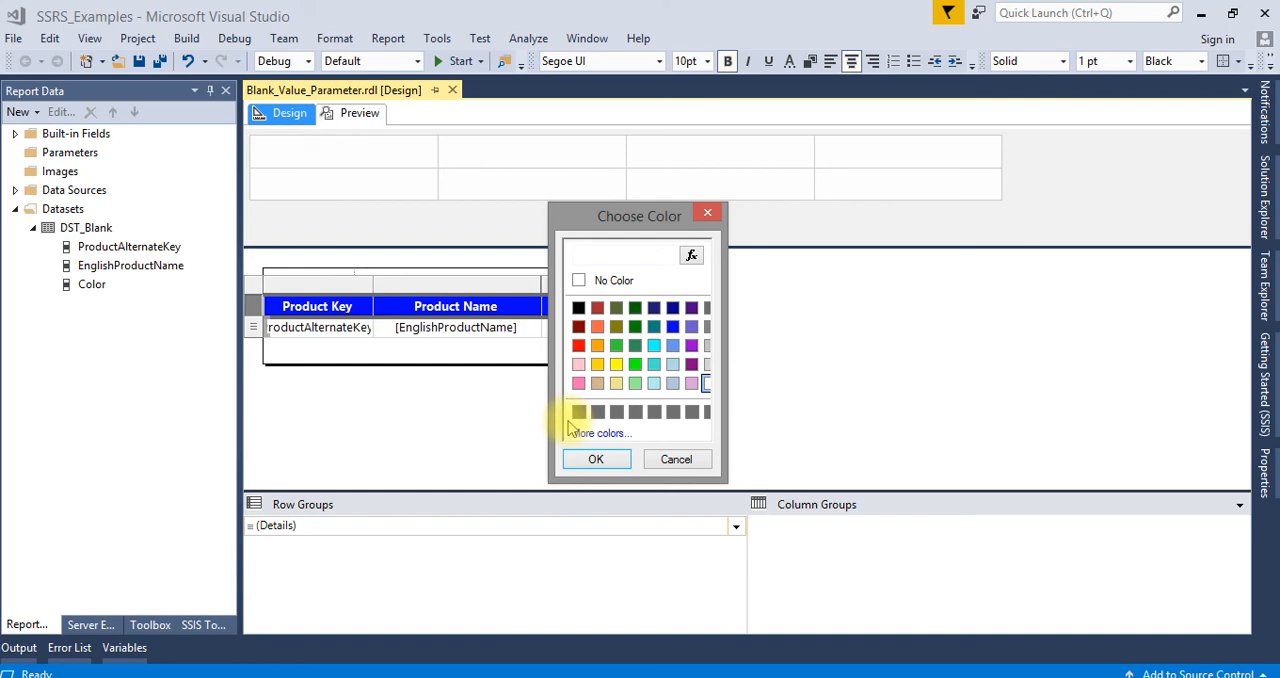
pyautogui.moveTo(705, 384)
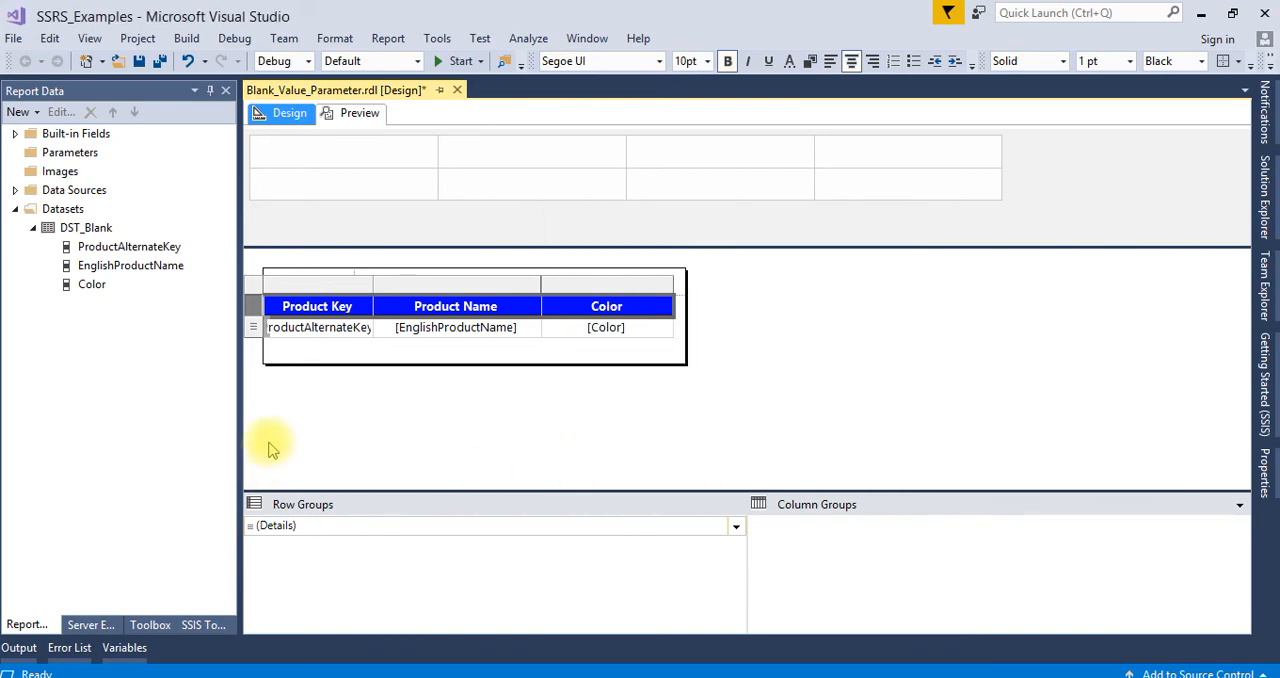
pyautogui.moveTo(363, 159)
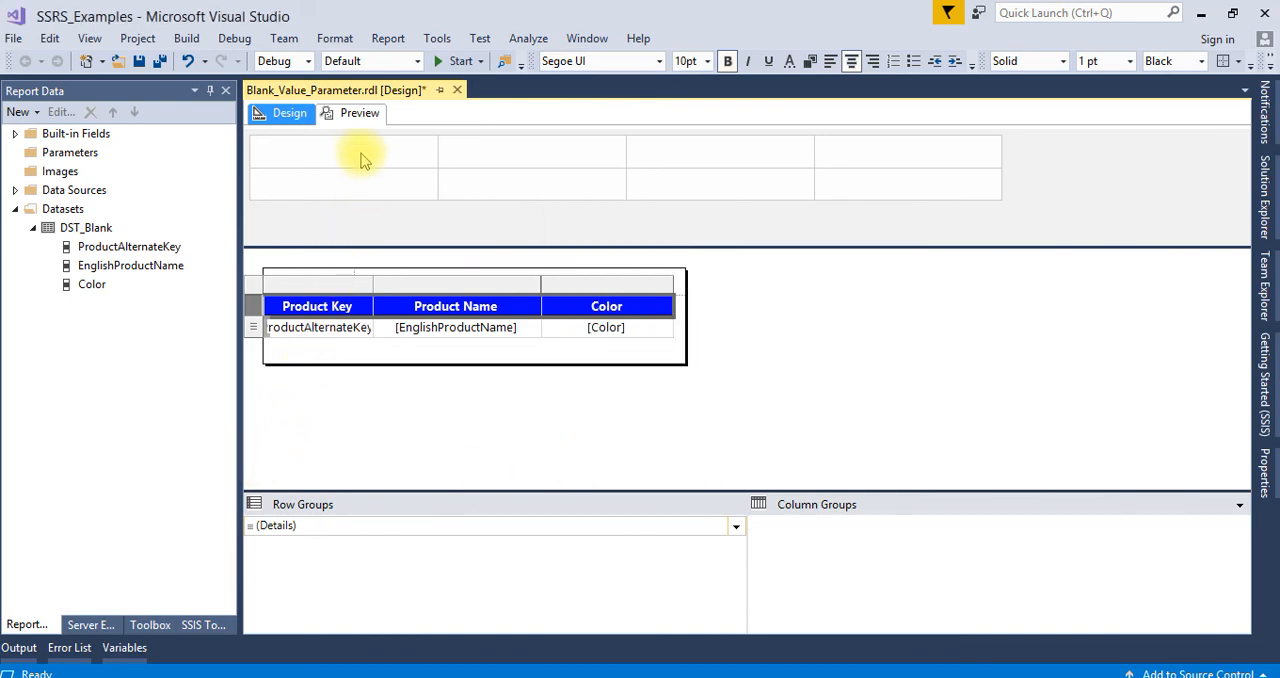
# Preview the report to confirm the 13-page product table renders without error
pyautogui.click(359, 112)
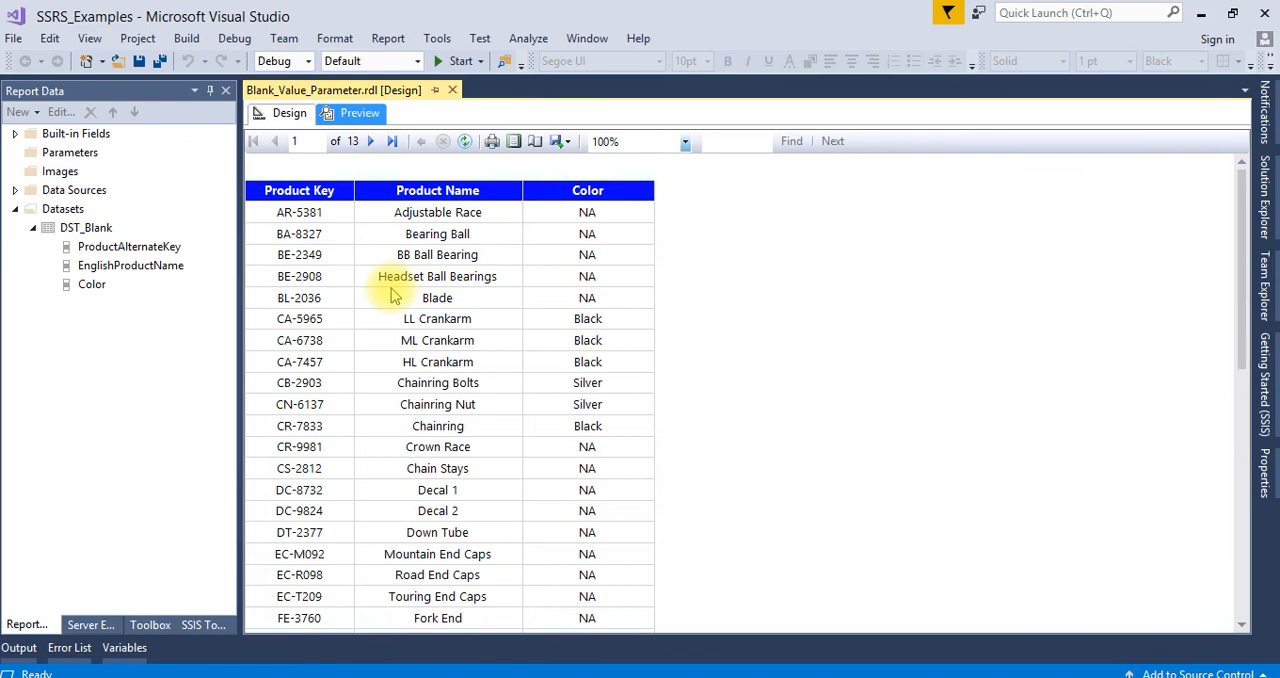
pyautogui.moveTo(530, 500)
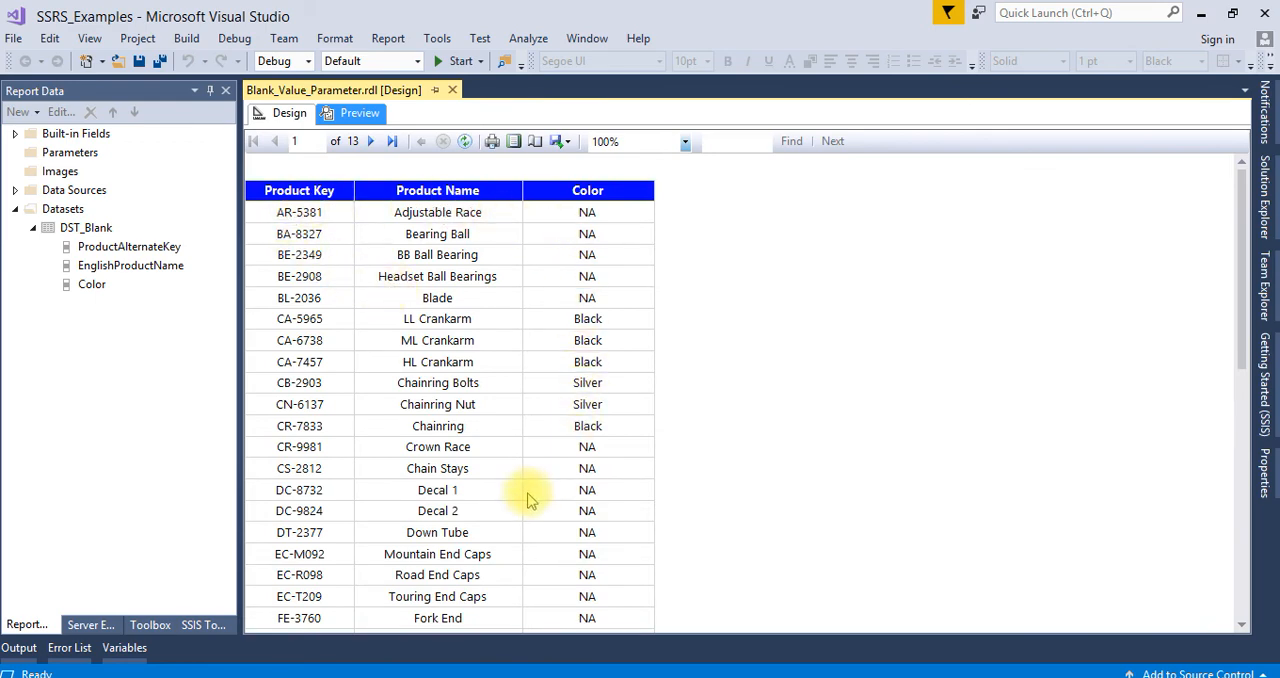
pyautogui.moveTo(320, 320)
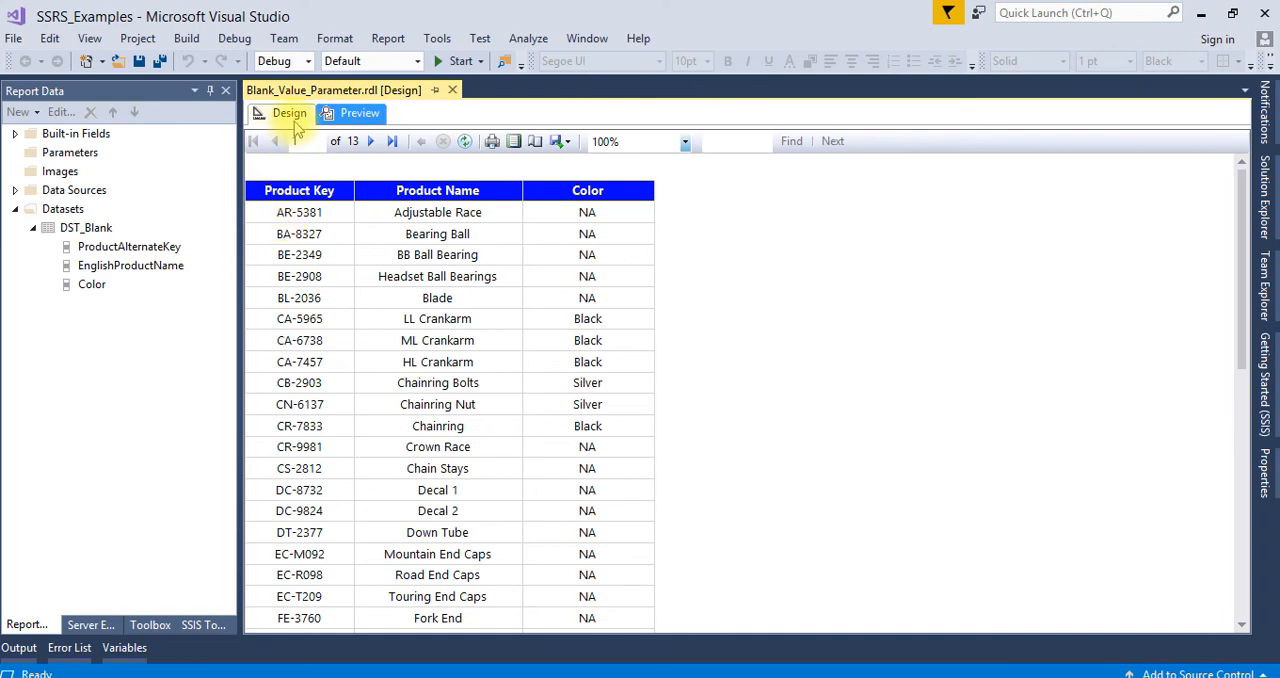
# Return to Design view to edit the product table layout again
pyautogui.click(289, 112)
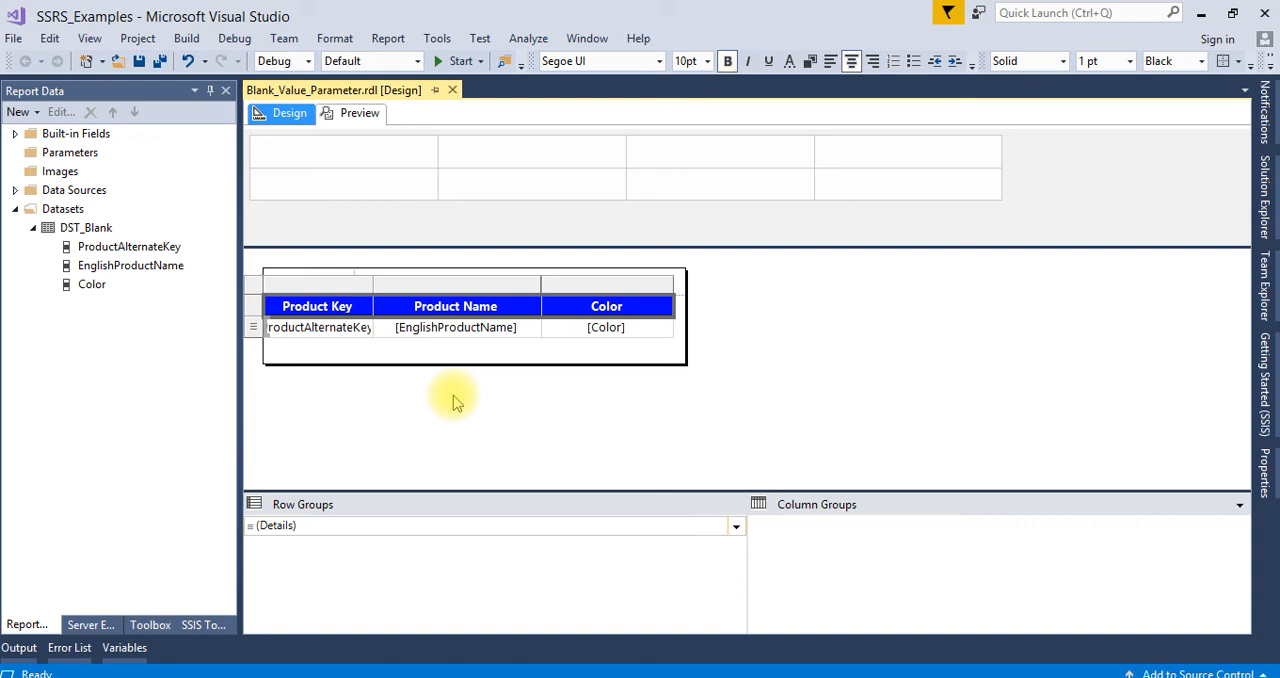
pyautogui.moveTo(453, 413)
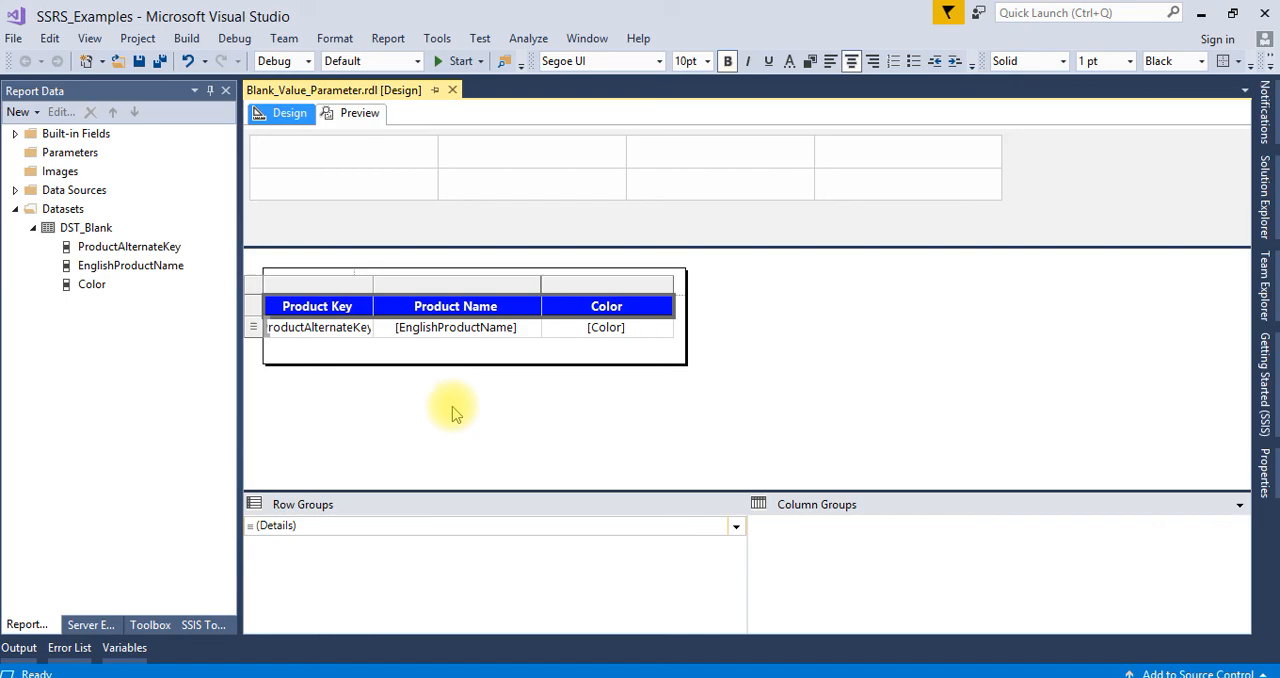